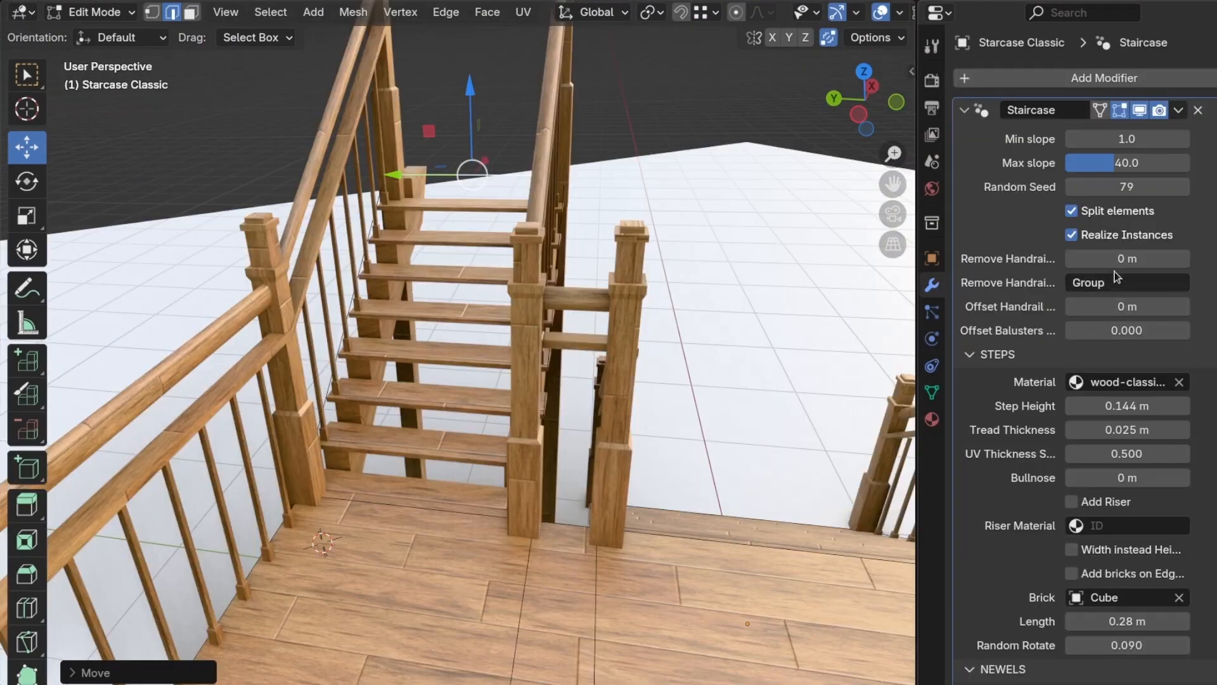
Step: Move the staircase path vertices along X to lengthen it into a multi-flight stair
left_click_drag(1103, 258, 1149, 259)
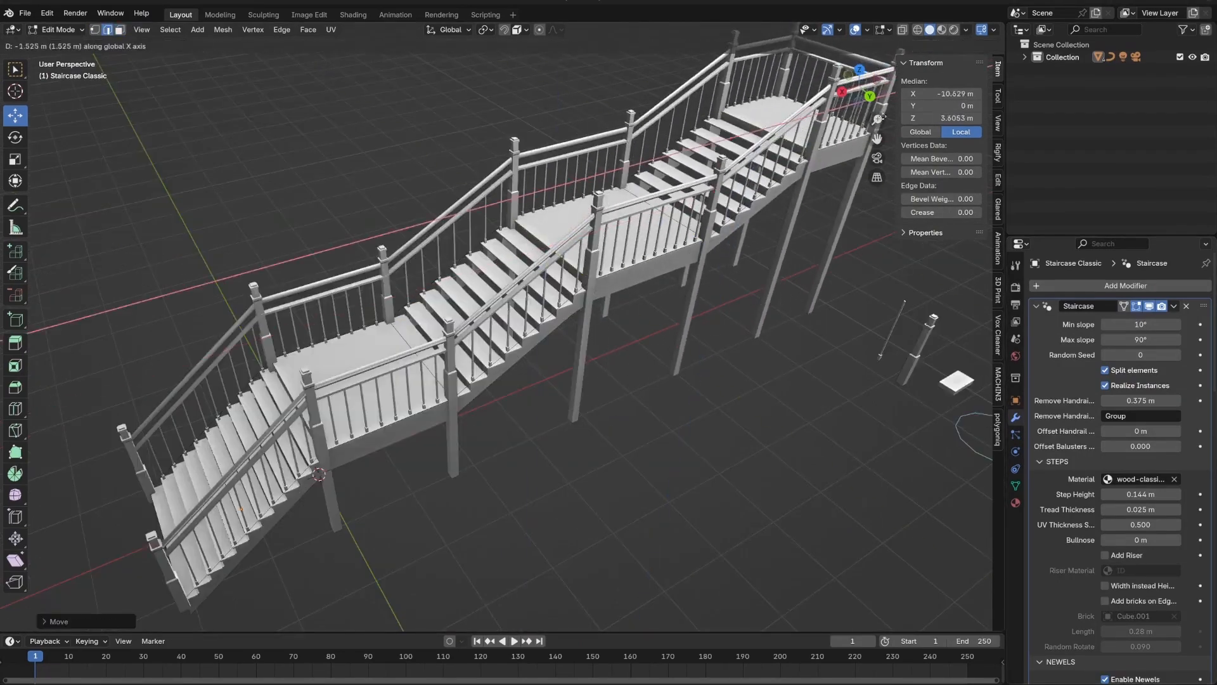
Step: View the staircase UVs on a test grid, then load the garden arch scene
left_click(309, 14)
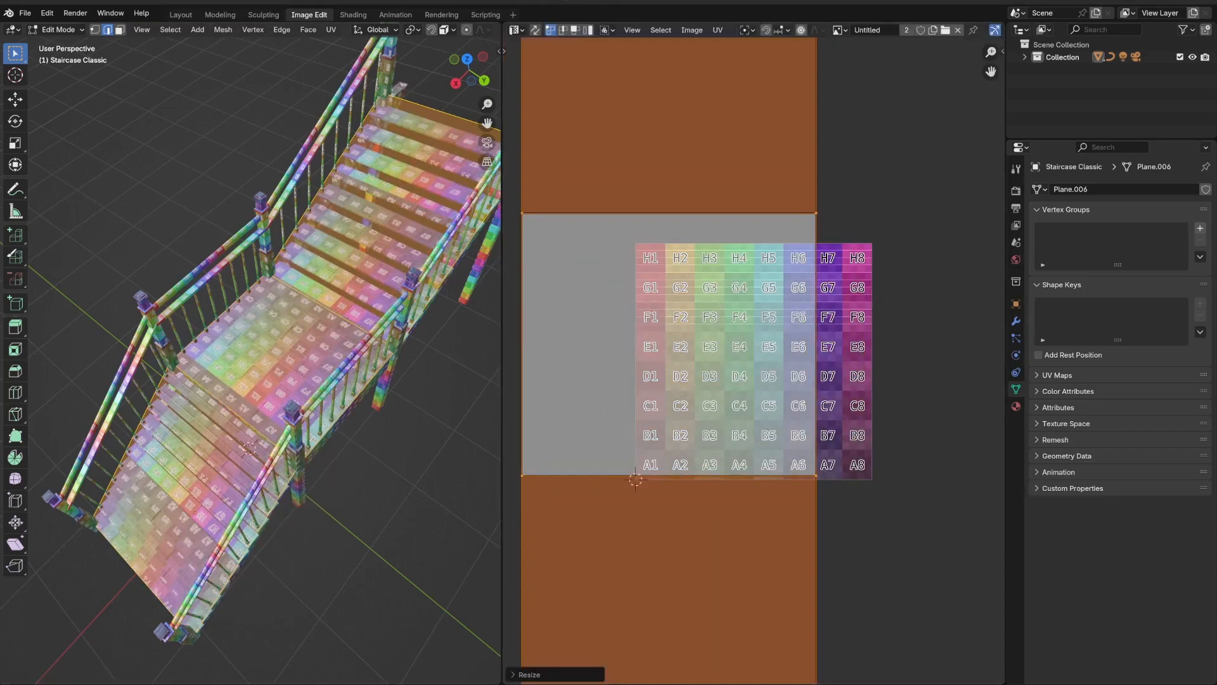
left_click(183, 14)
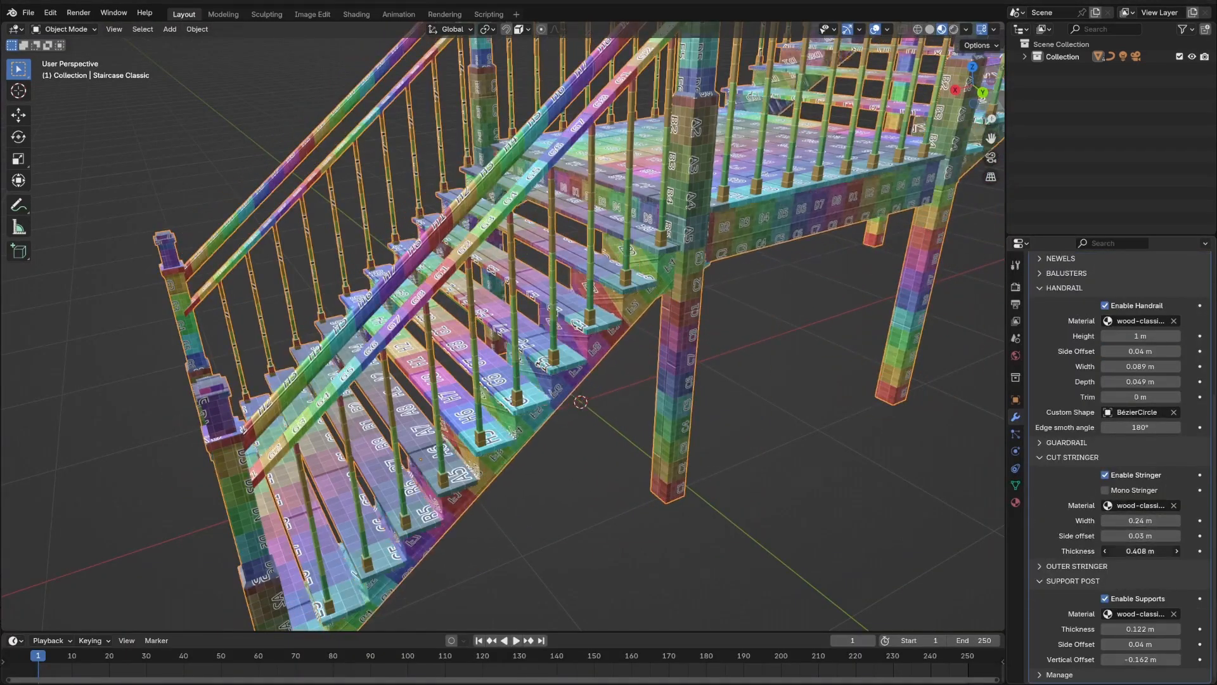
key("Tab")
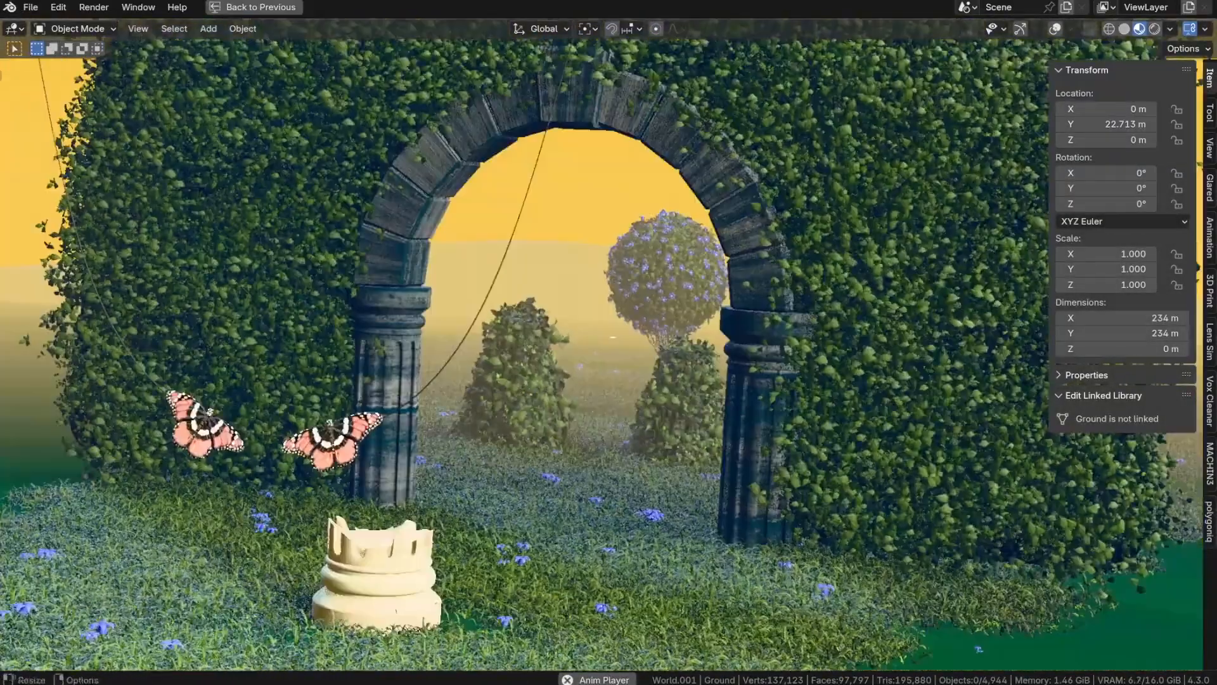
Step: Enable the scatter Test Pattern, change Block Size and toggle Distance Culling
left_click(260, 7)
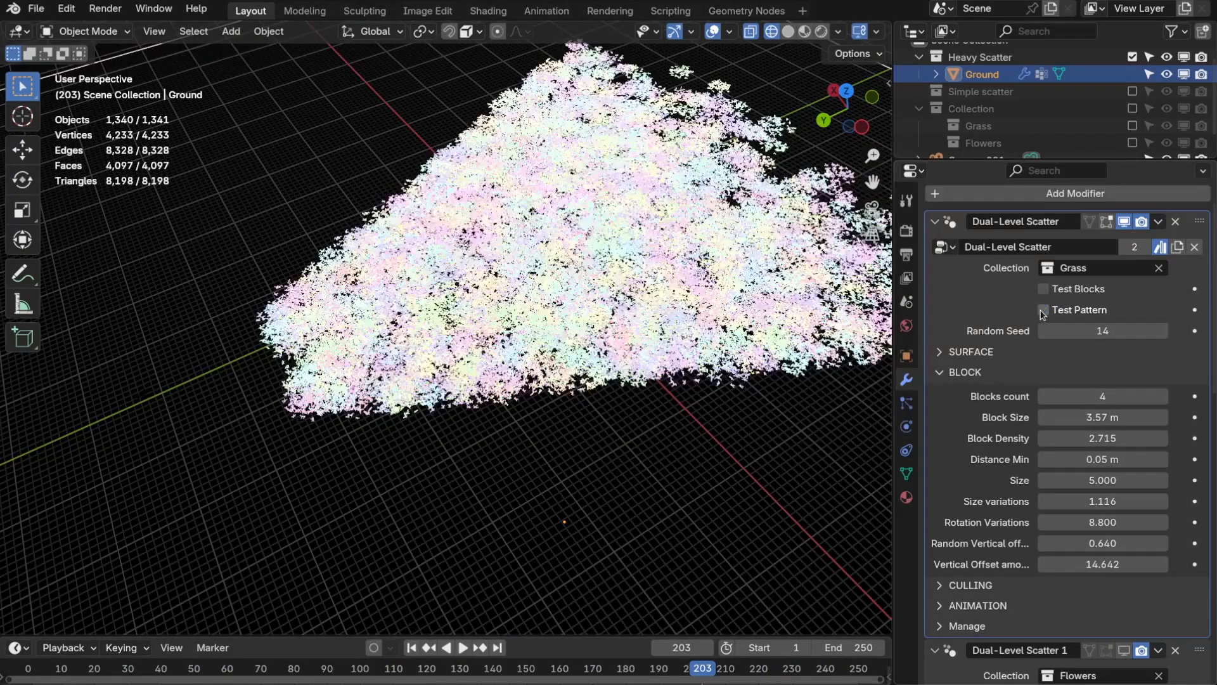
left_click(1044, 310)
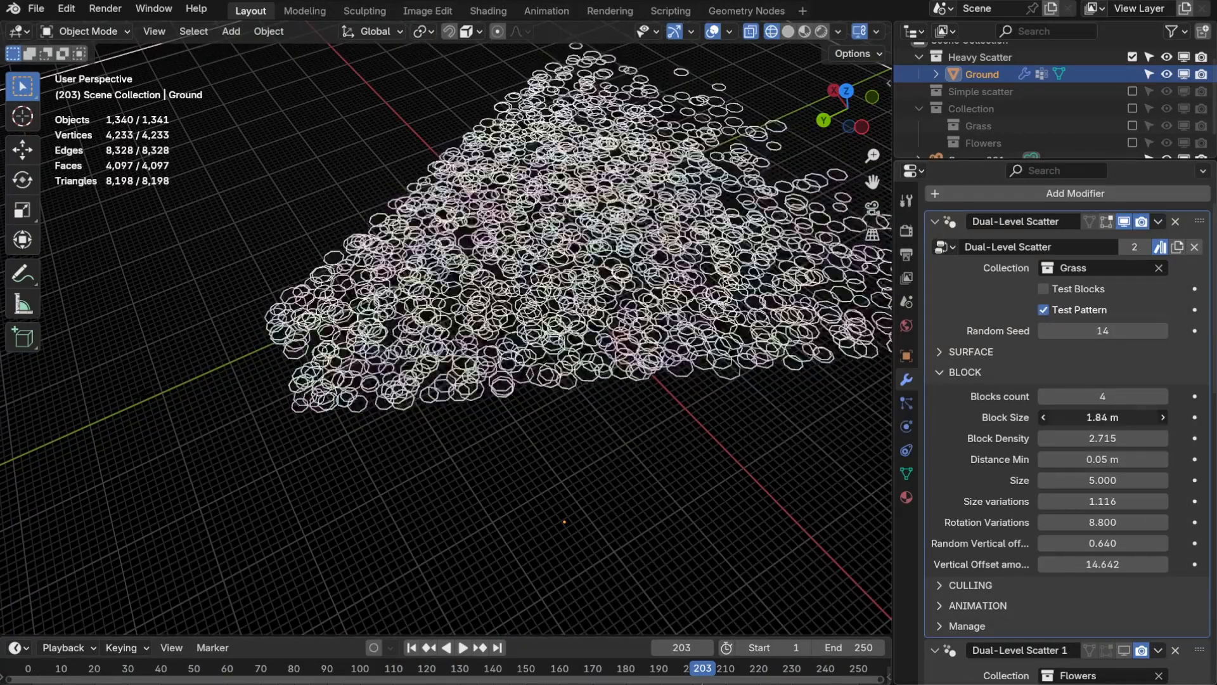
left_click(1044, 308)
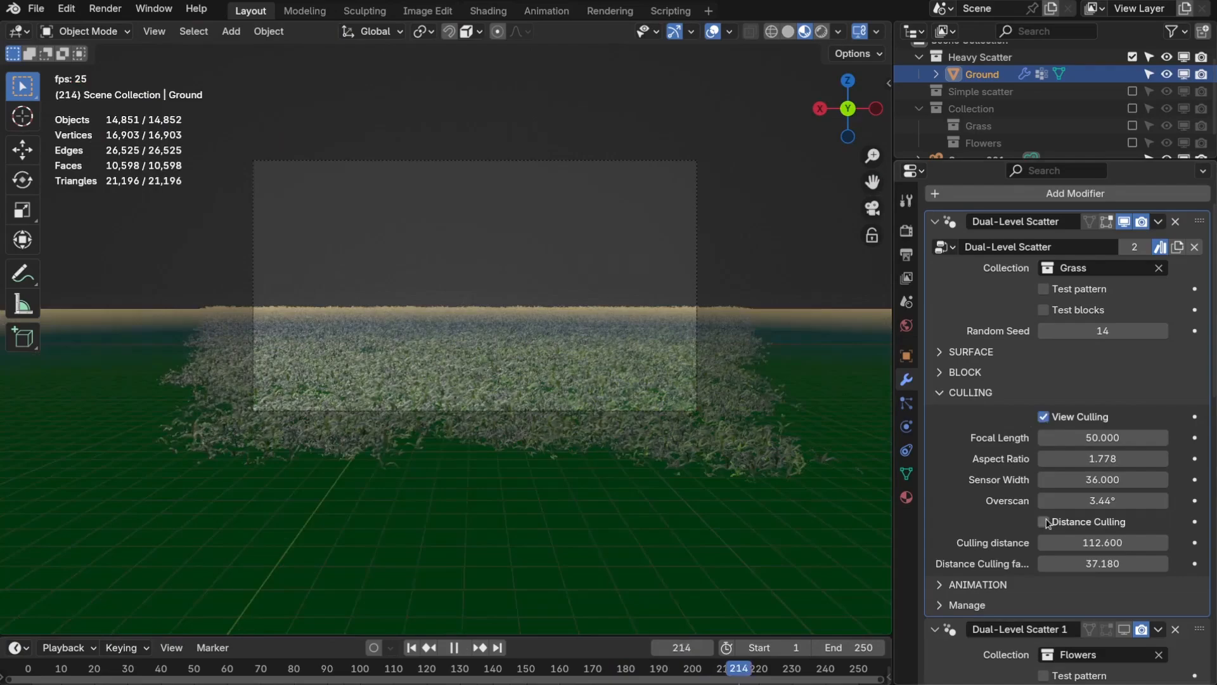
left_click(1043, 521)
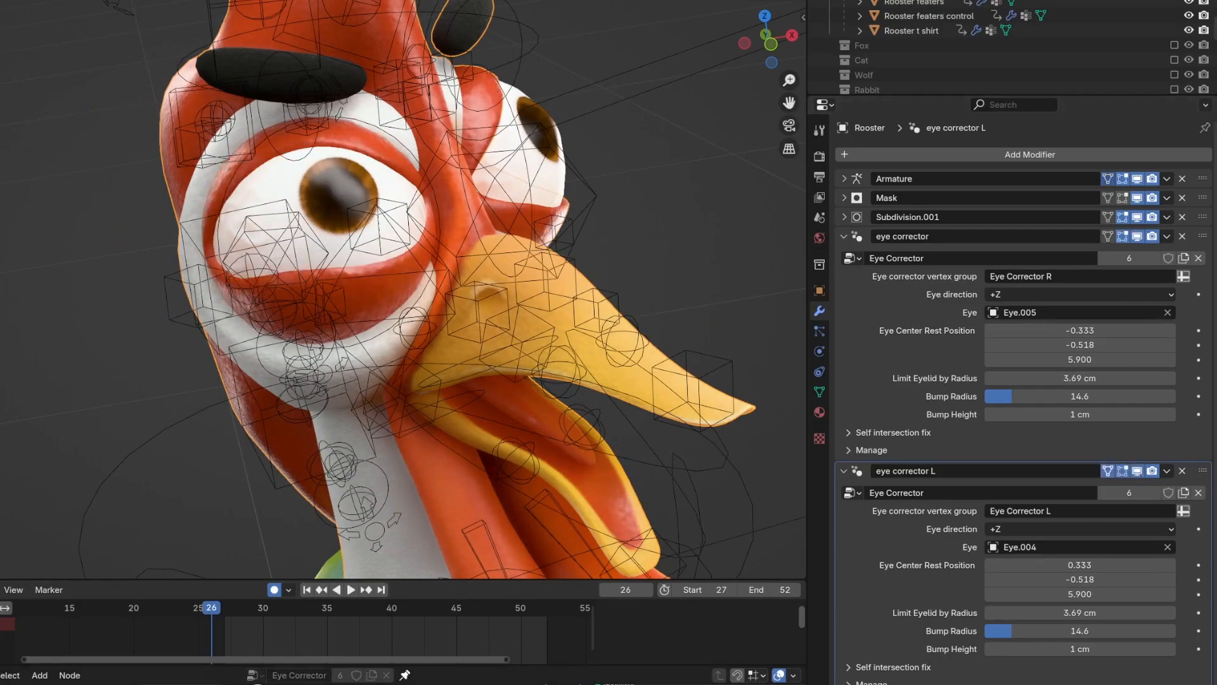
Step: Assign the Eye Corrector vertex group, then close the upper eyelid bone to test
left_click(350, 589)
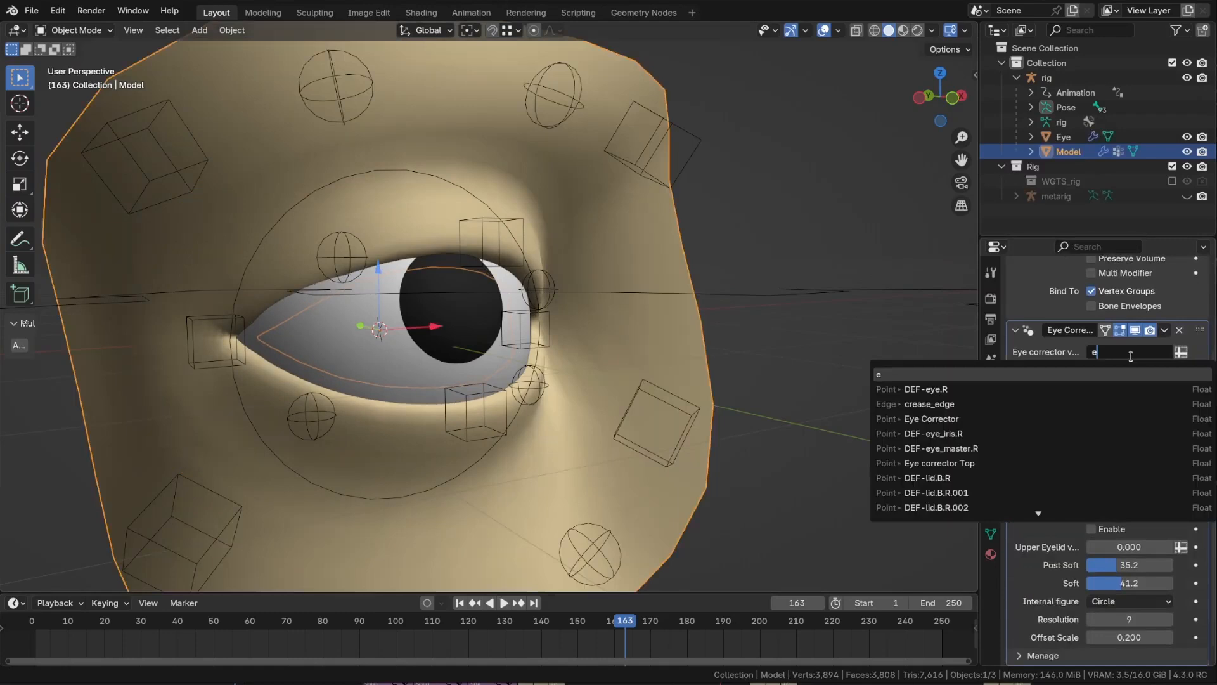
left_click(931, 419)
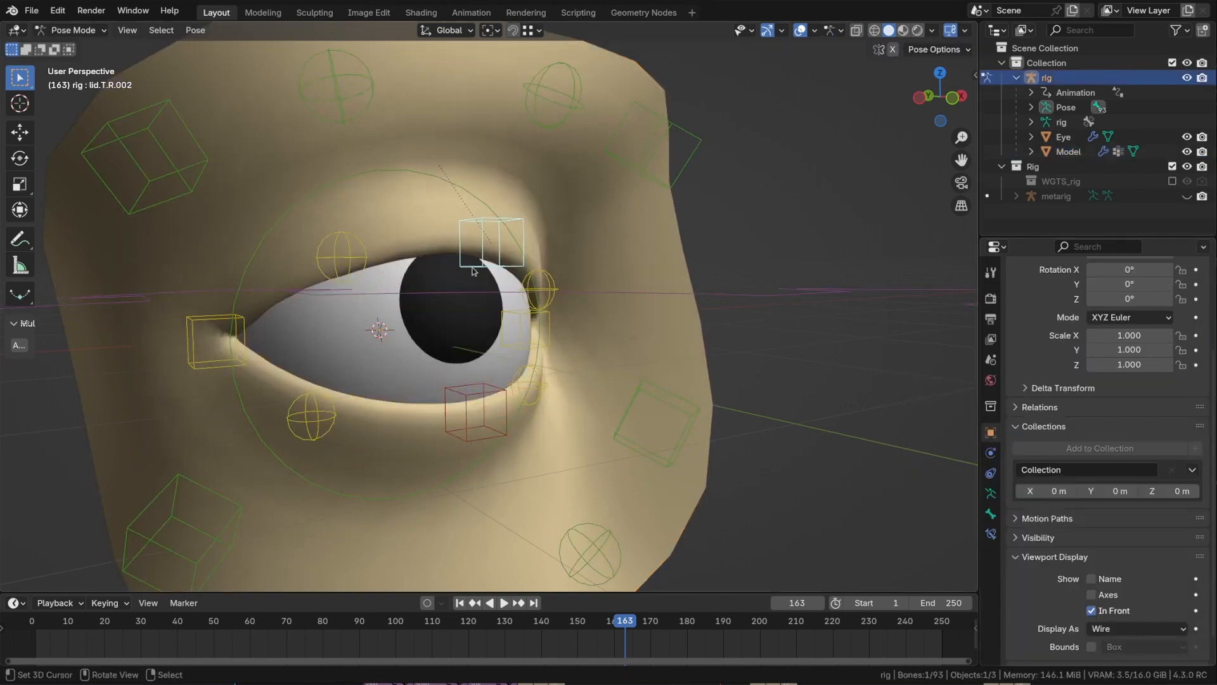
left_click(1070, 152)
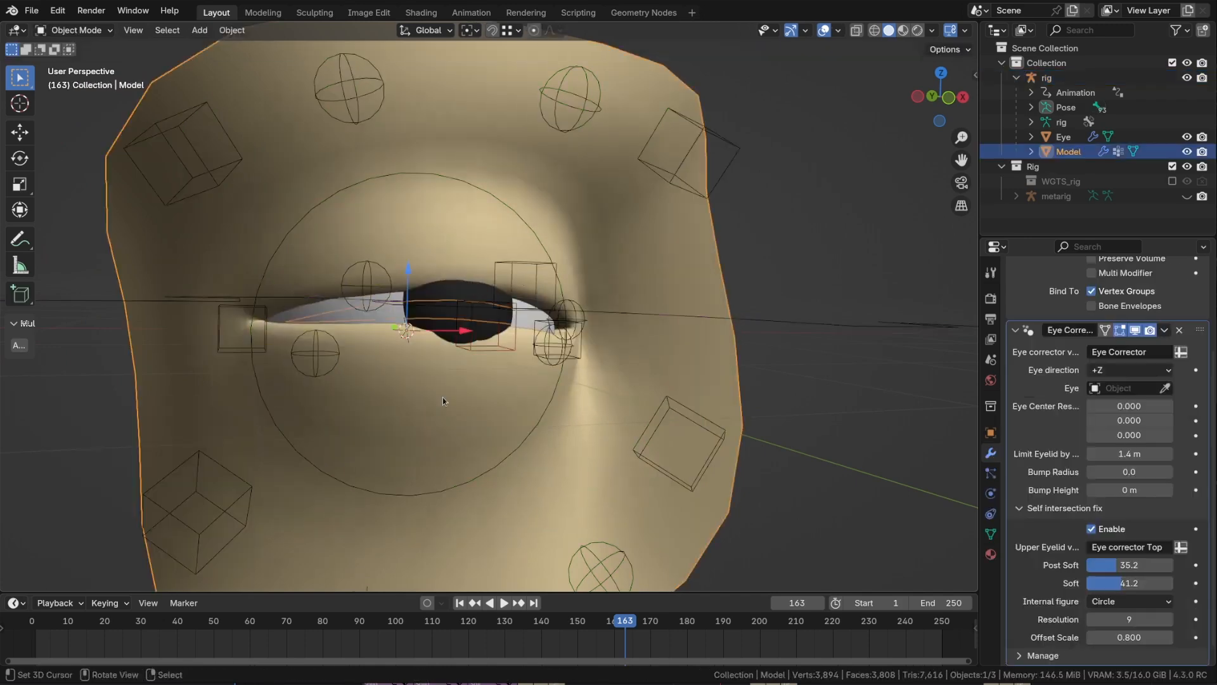
left_click_drag(1102, 471, 1141, 472)
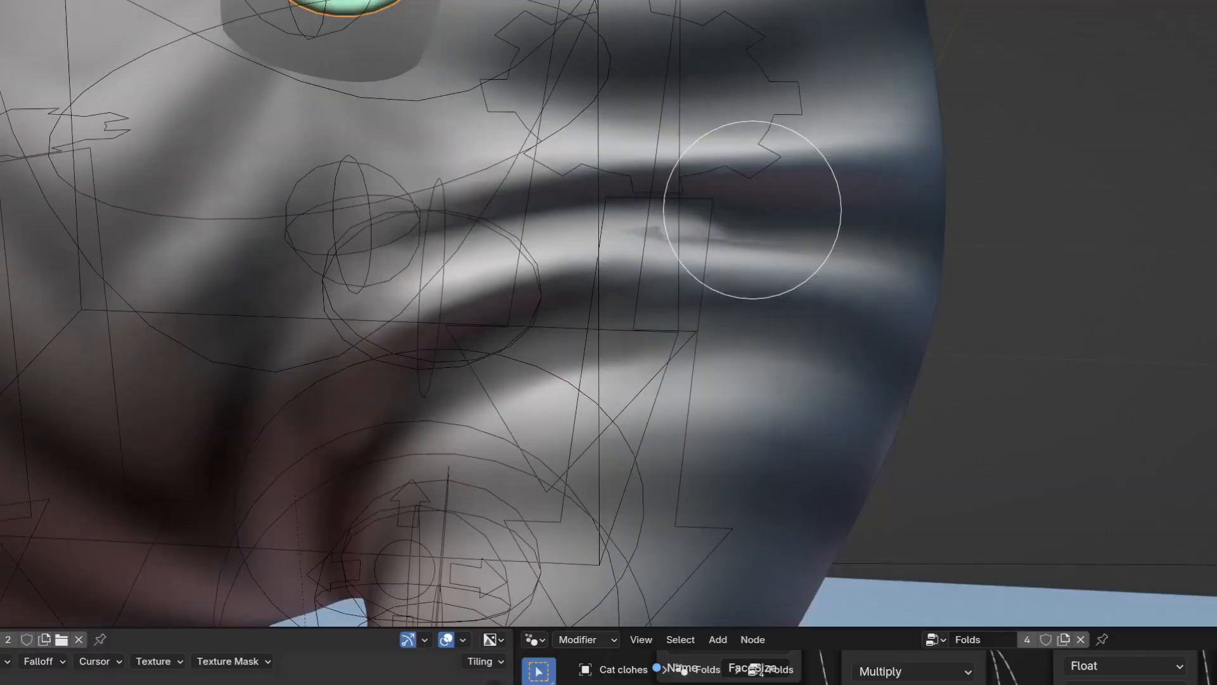
Step: Paint folds, add a Folds modifier with Folds - Squash texture, and bend the tube
left_click_drag(750, 205, 516, 206)
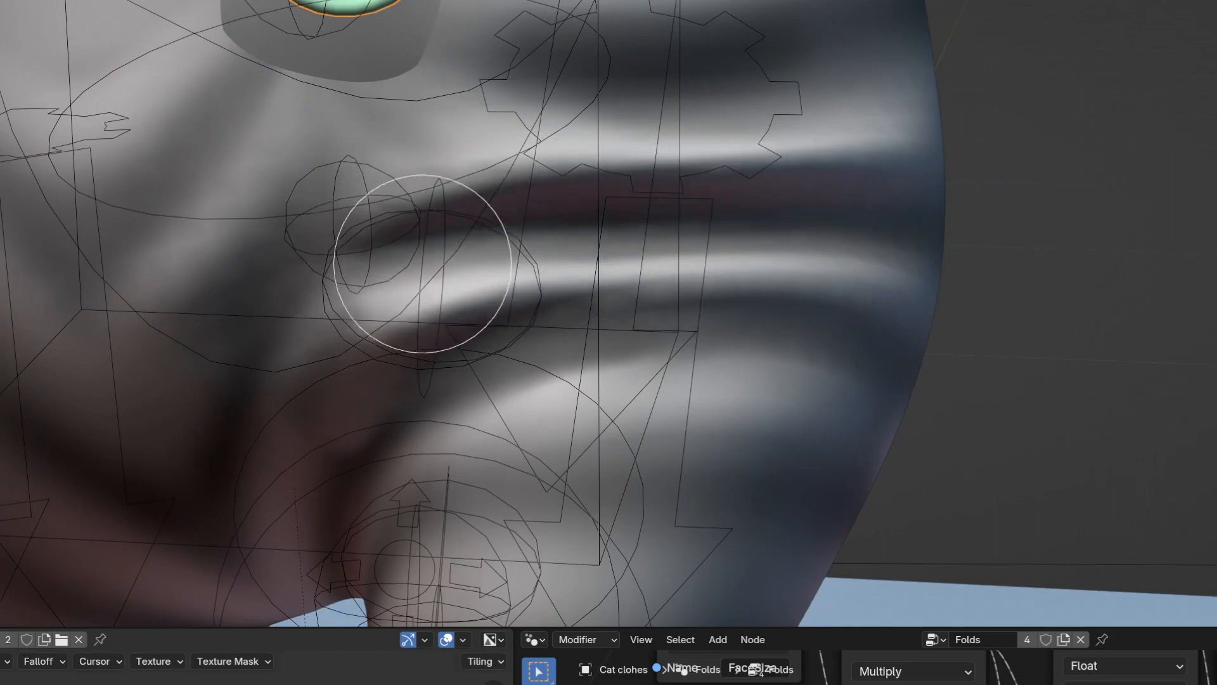
left_click_drag(423, 260, 326, 295)
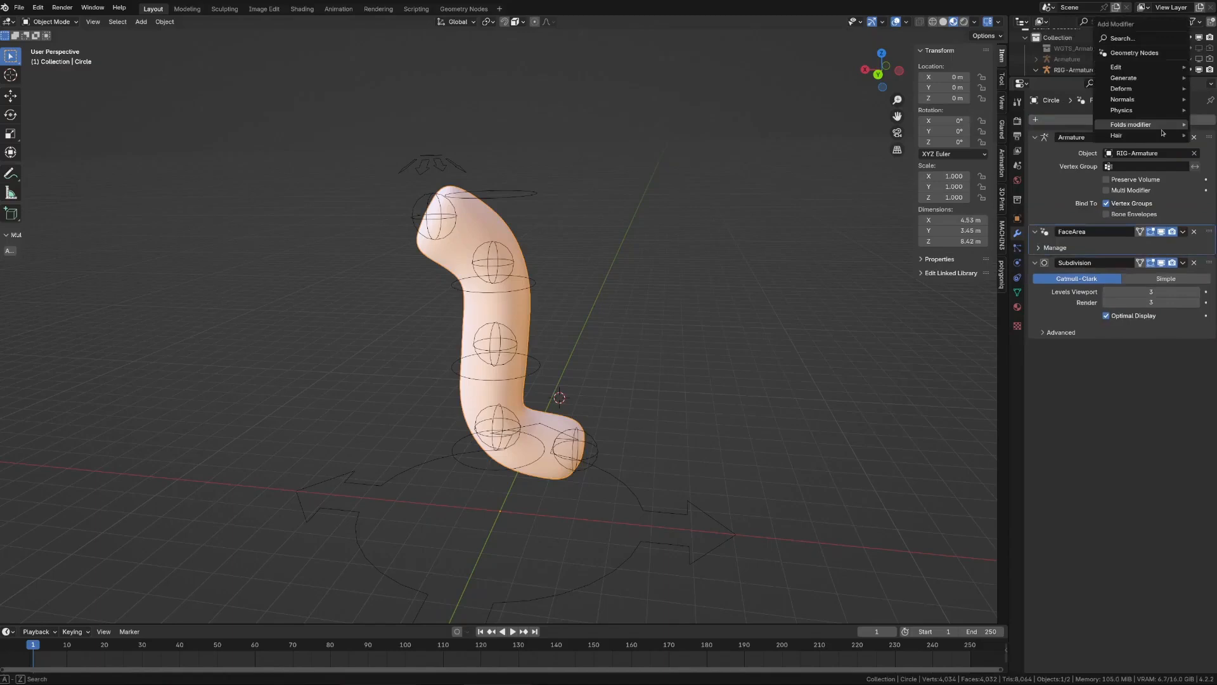
left_click(1132, 125)
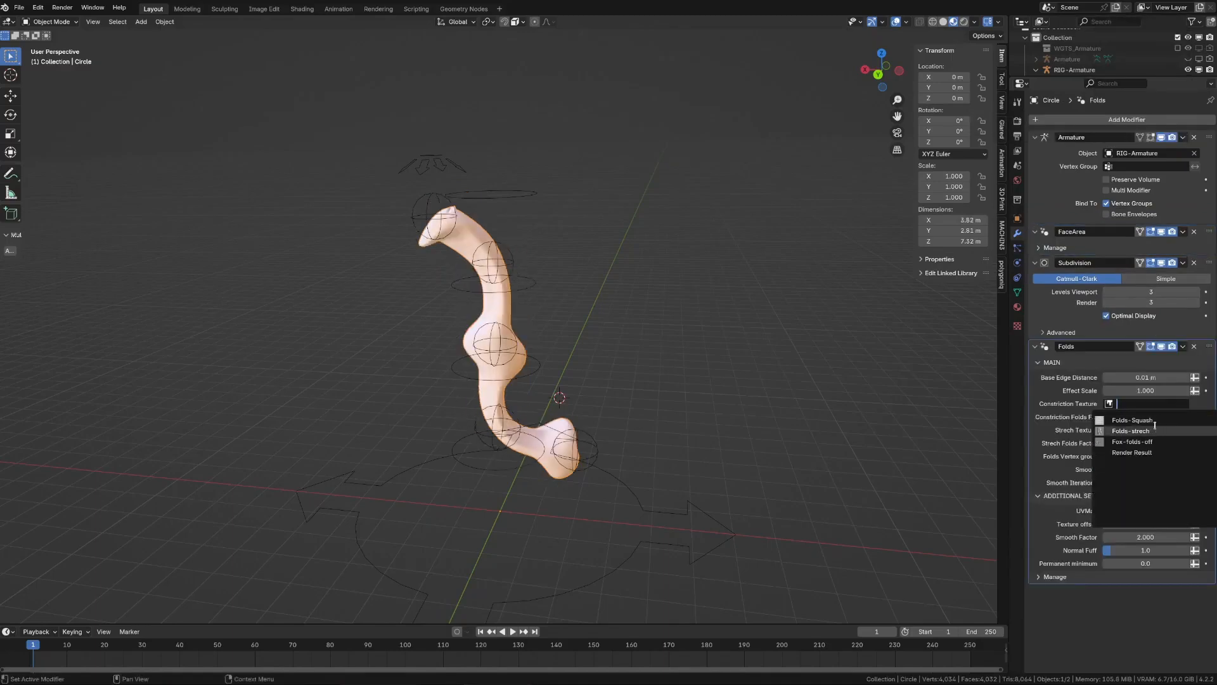
left_click(1132, 420)
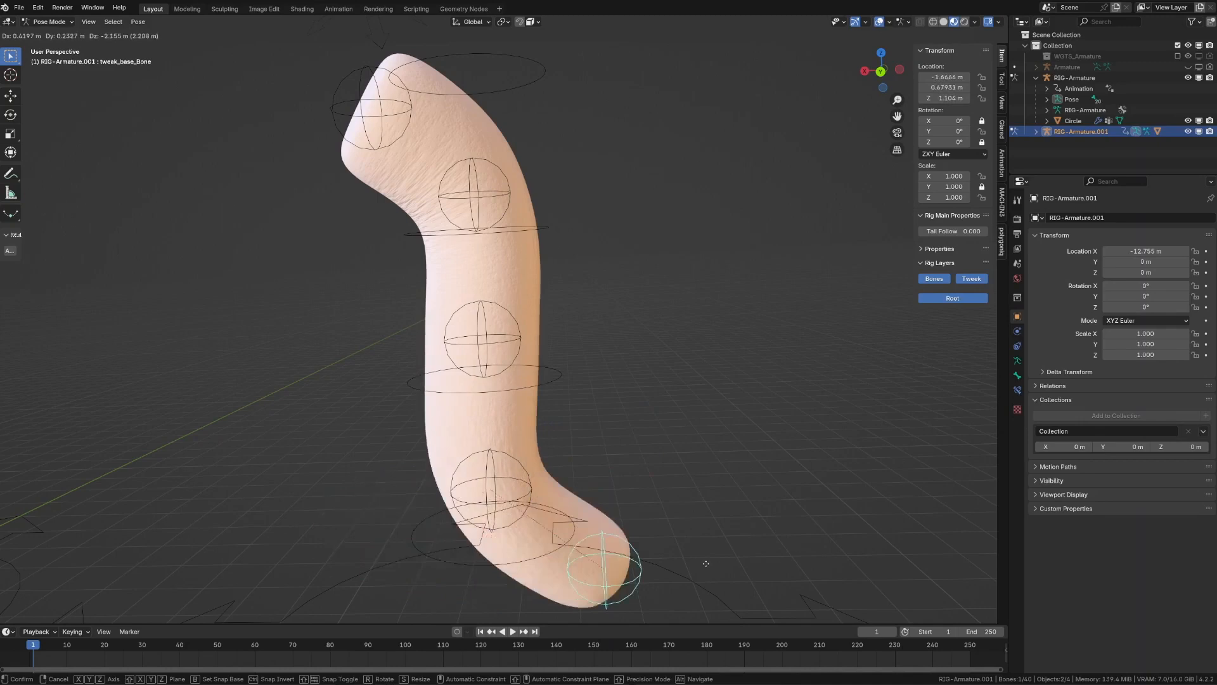
left_click_drag(605, 567, 551, 318)
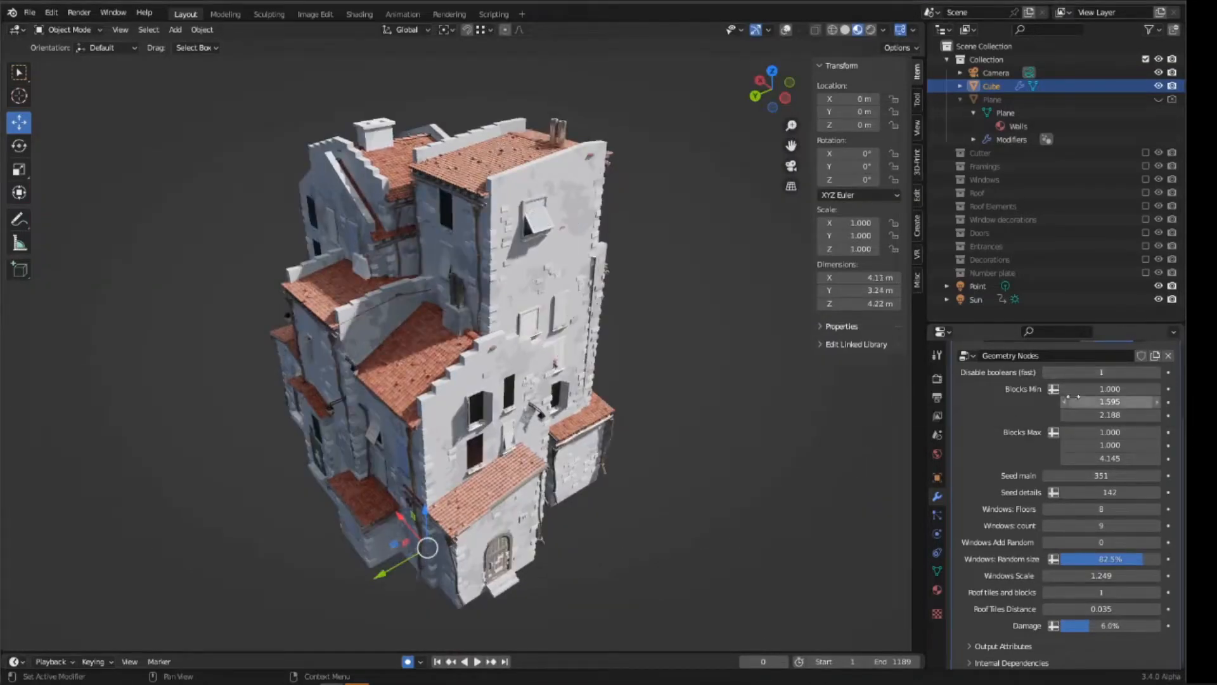
Step: Change Blocks Min and Seed main, reshape the base vertices, then bend the tube further
left_click_drag(1111, 414, 1142, 415)
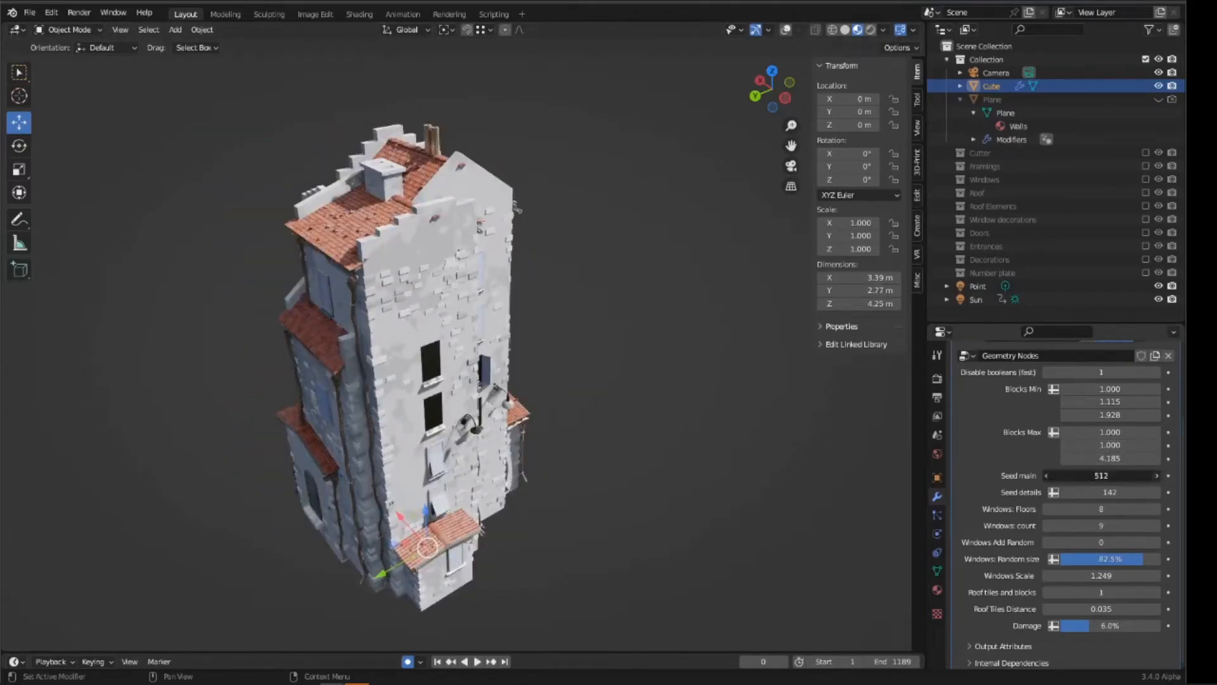
left_click(1156, 475)
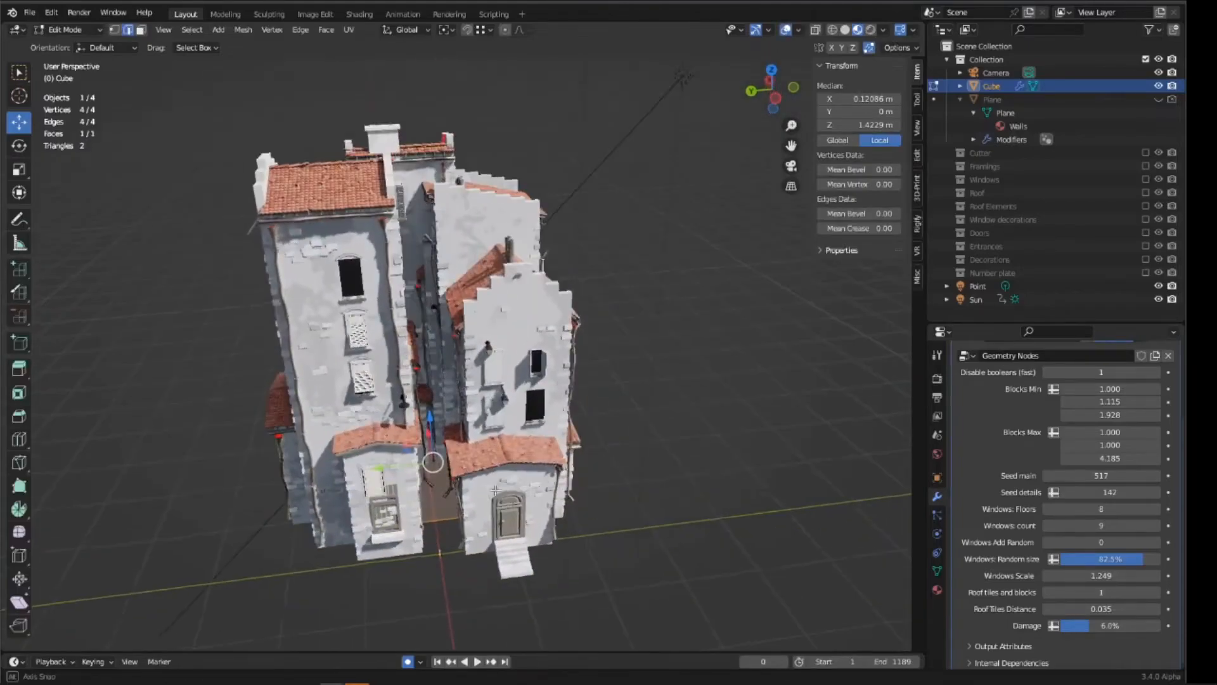
key("s")
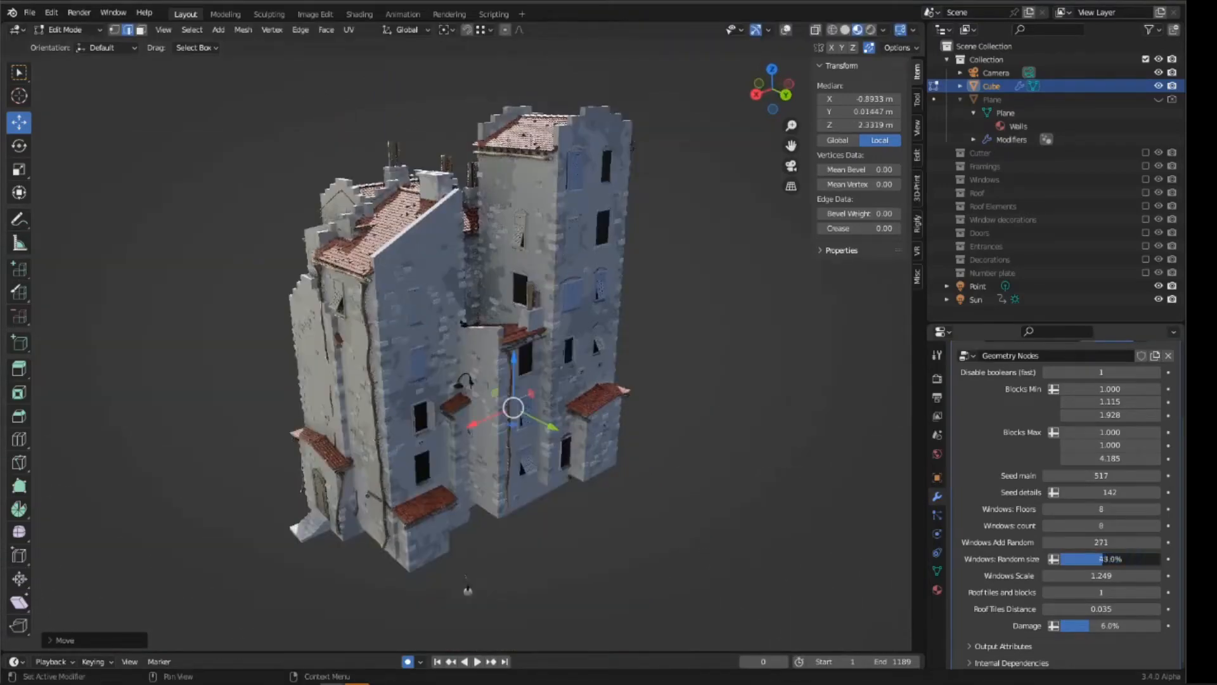
left_click_drag(1095, 558, 1106, 558)
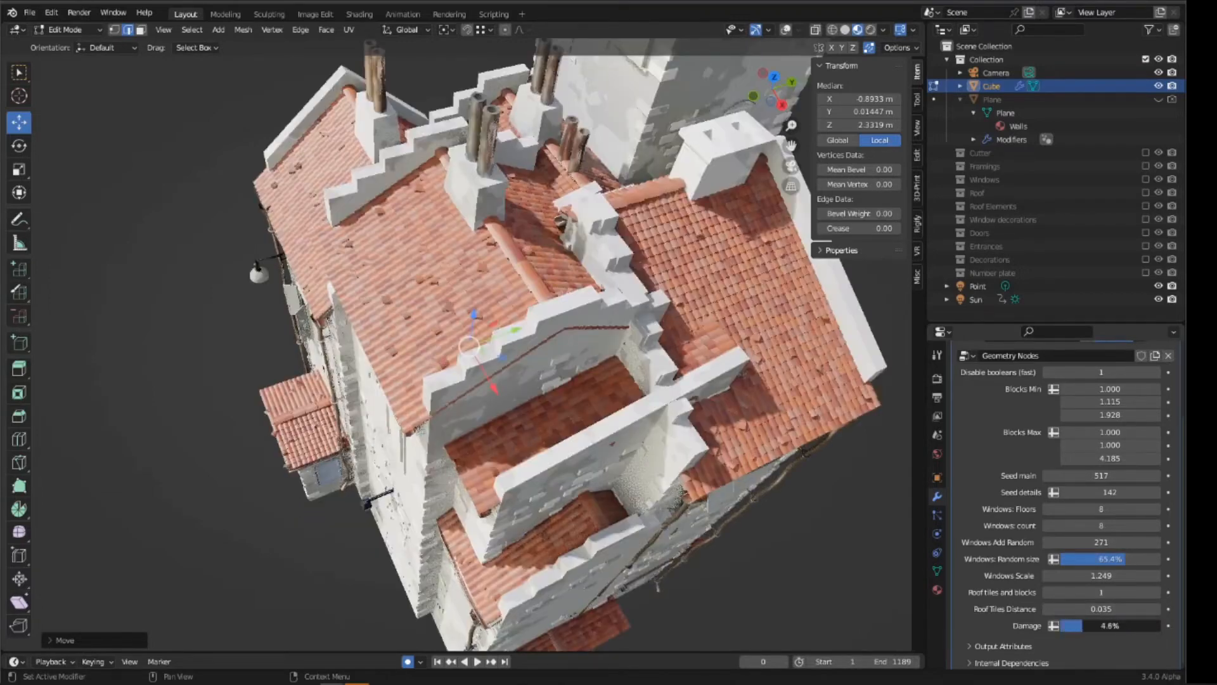
left_click_drag(1086, 626, 1103, 626)
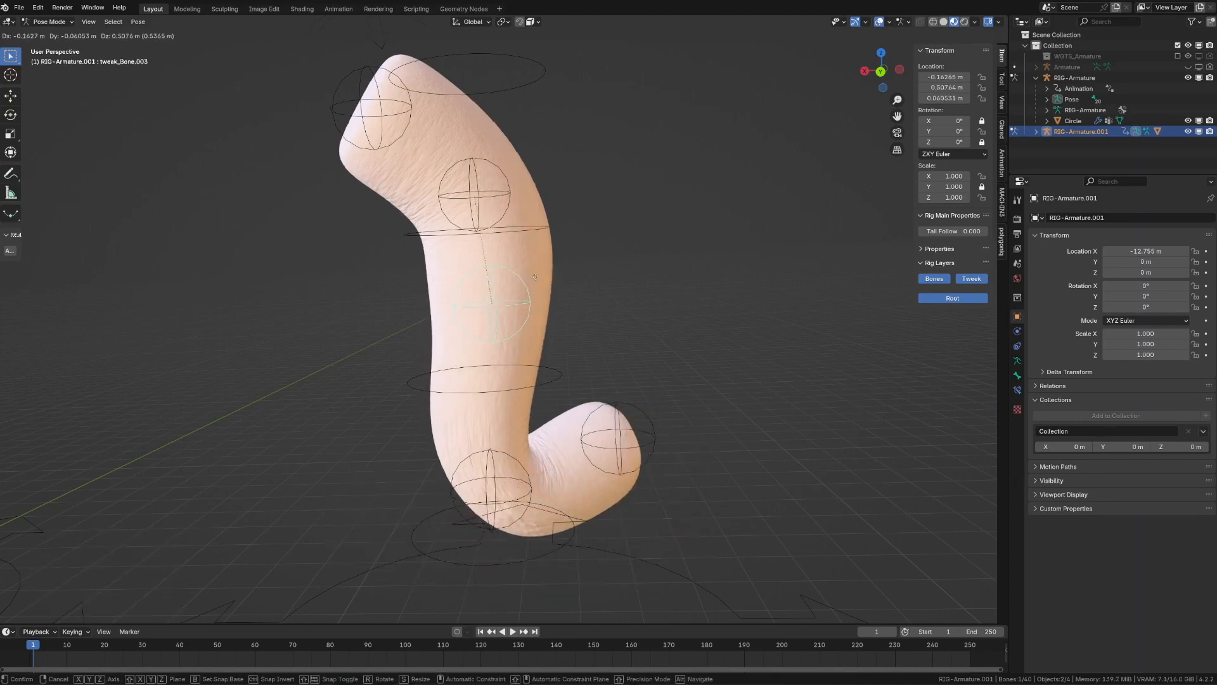
left_click_drag(532, 277, 550, 353)
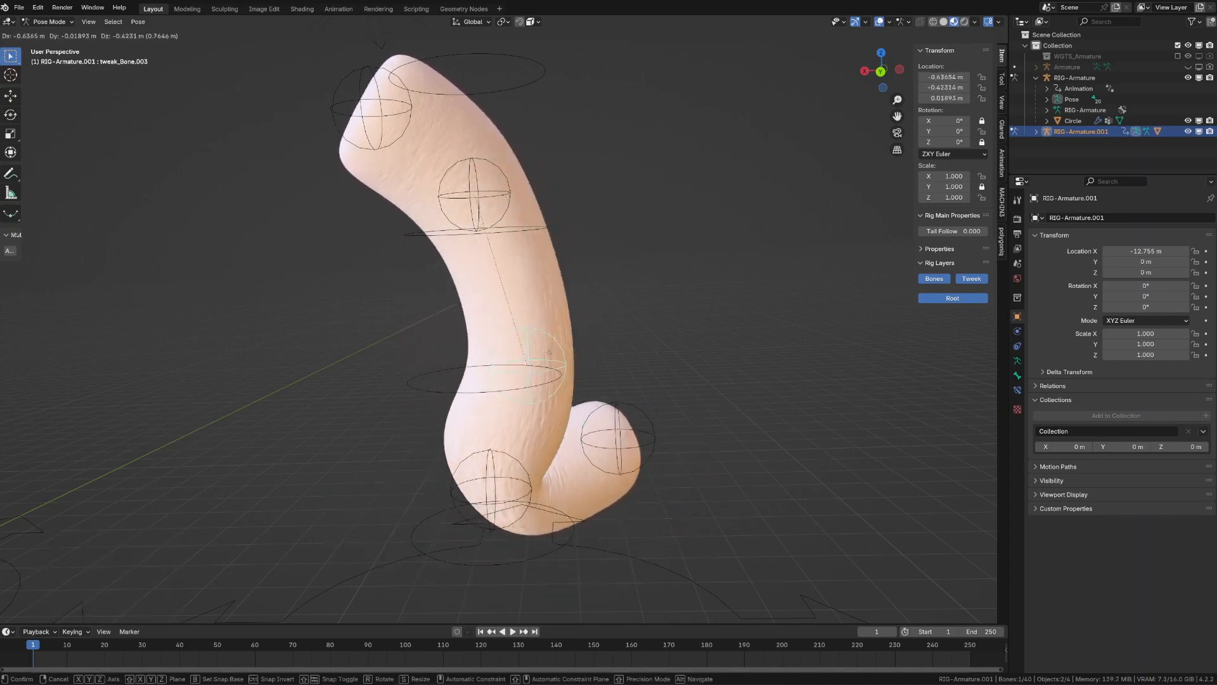